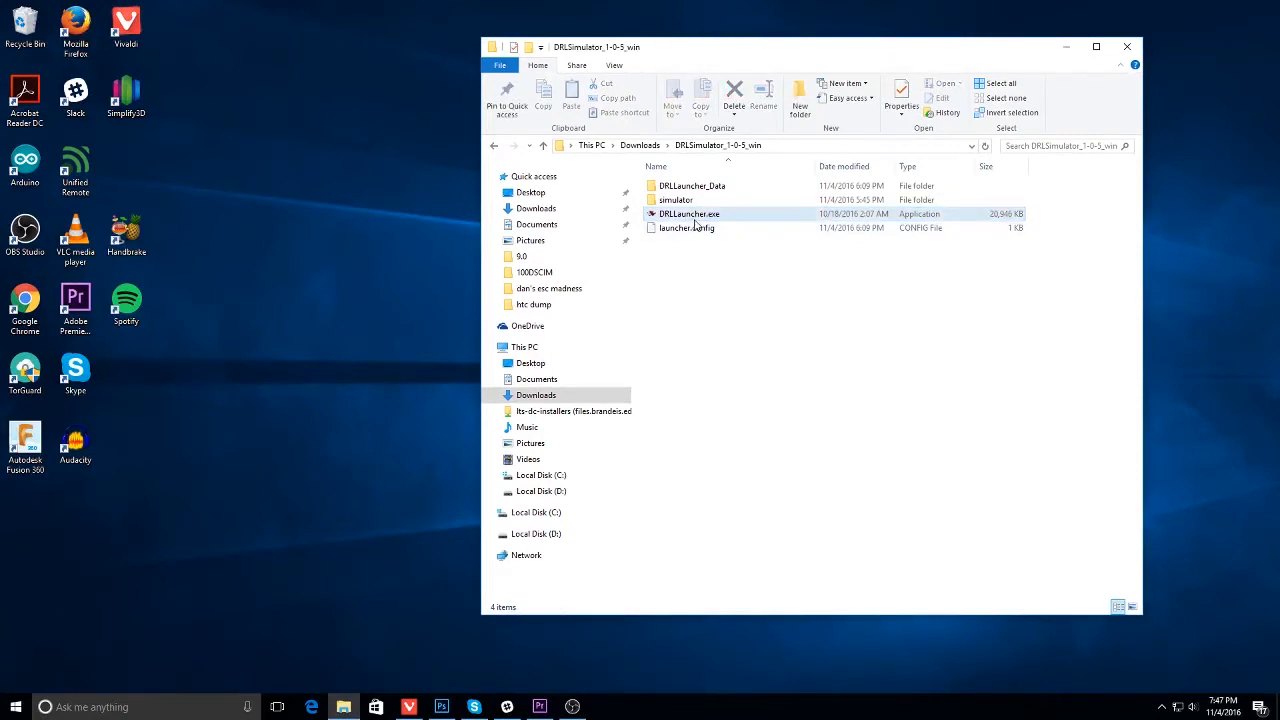
Select DRLLauncher.exe in the DRLSimulator_1-0-5_win folder.
click(688, 488)
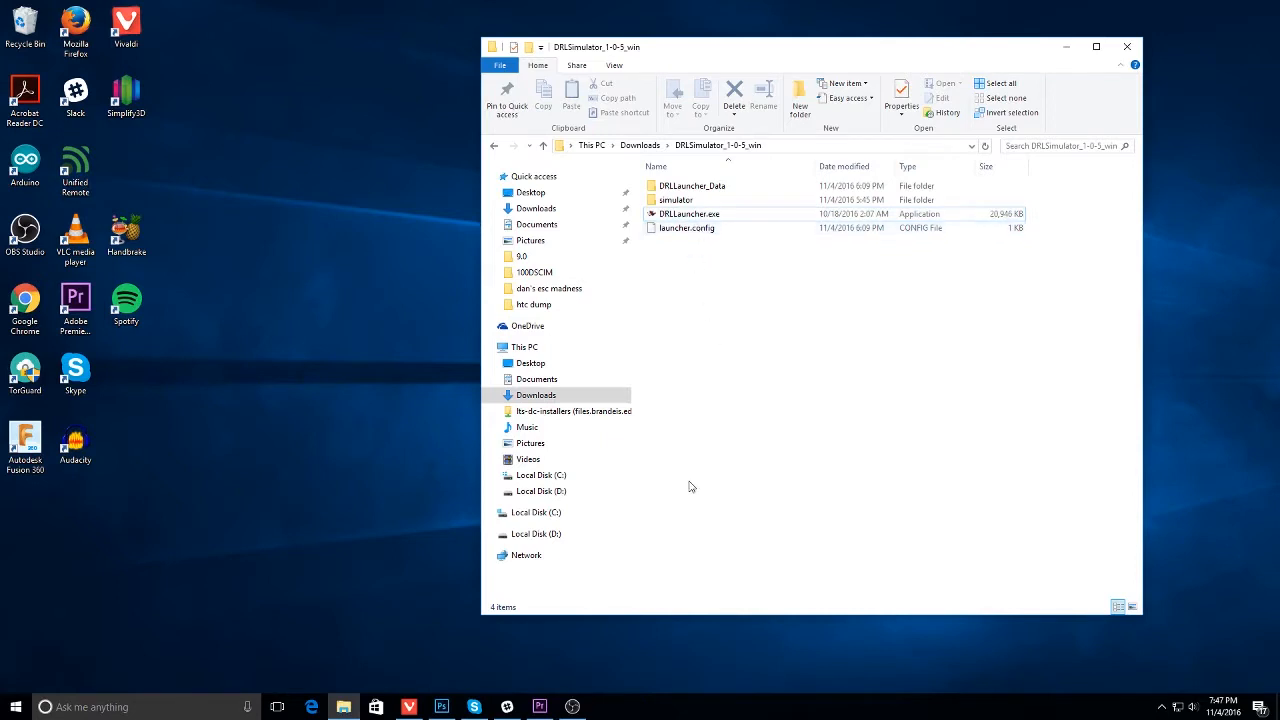
click(690, 212)
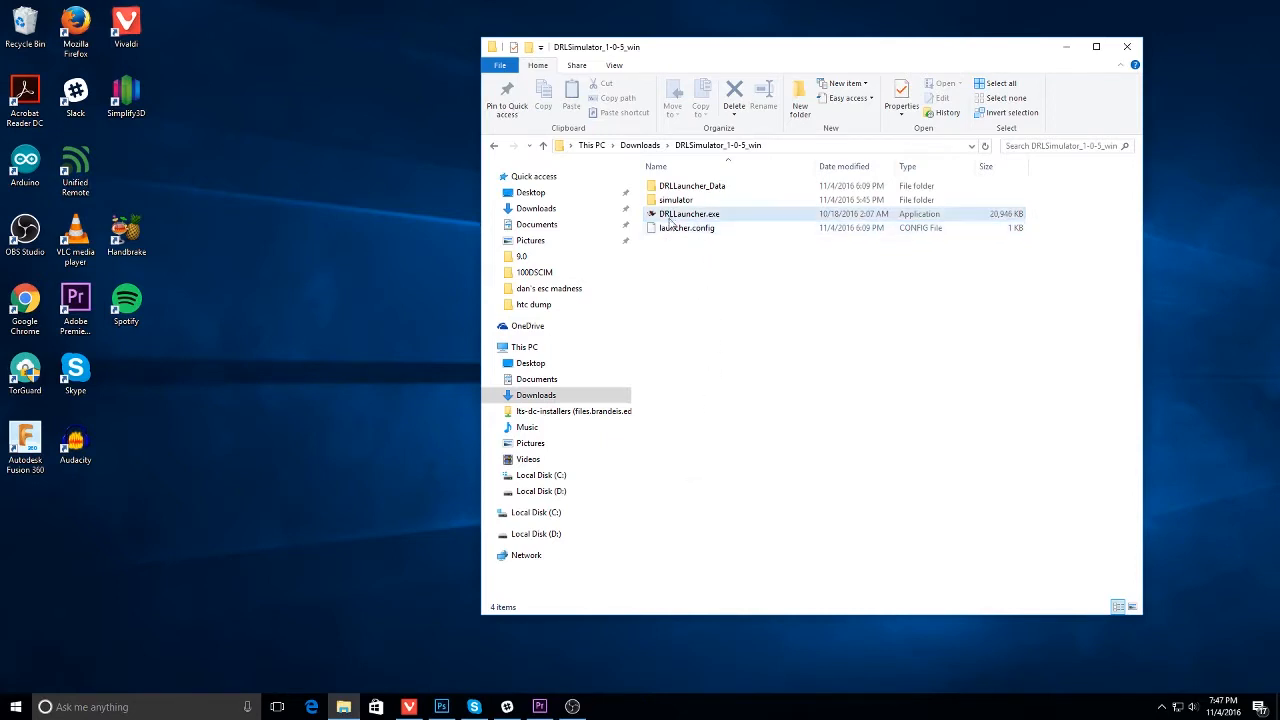
mouse_move(670, 218)
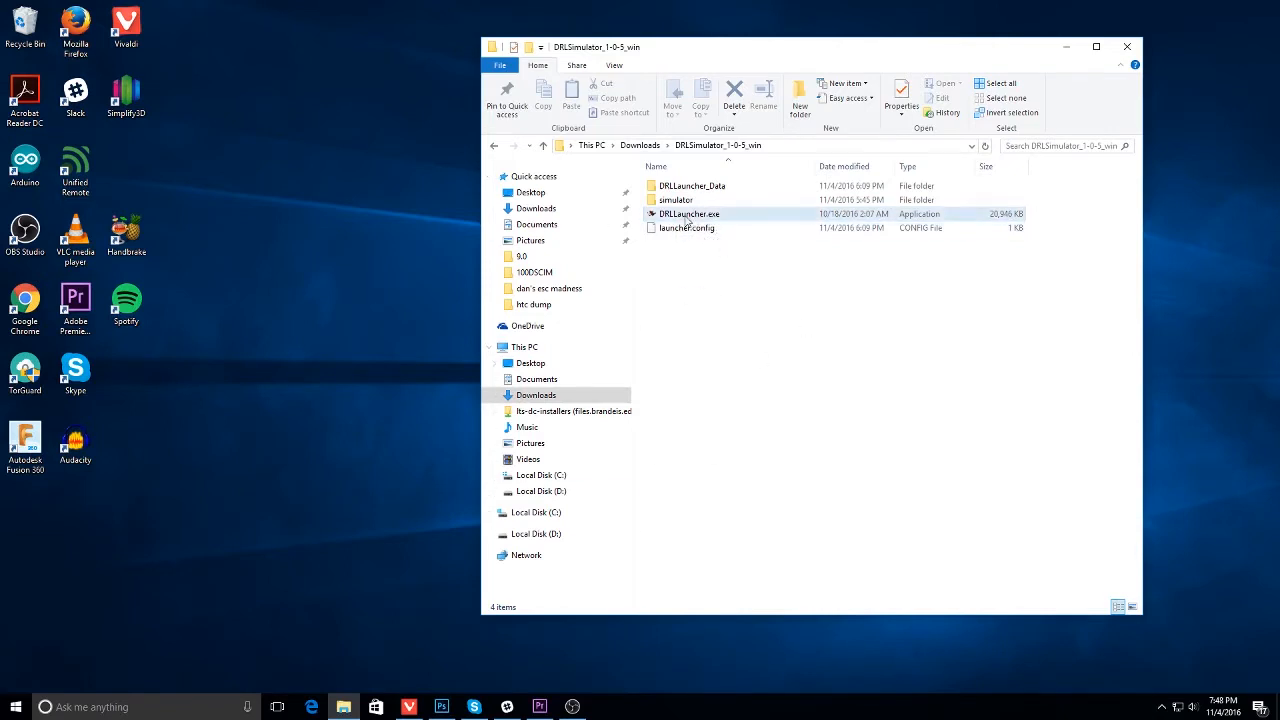
click(690, 212)
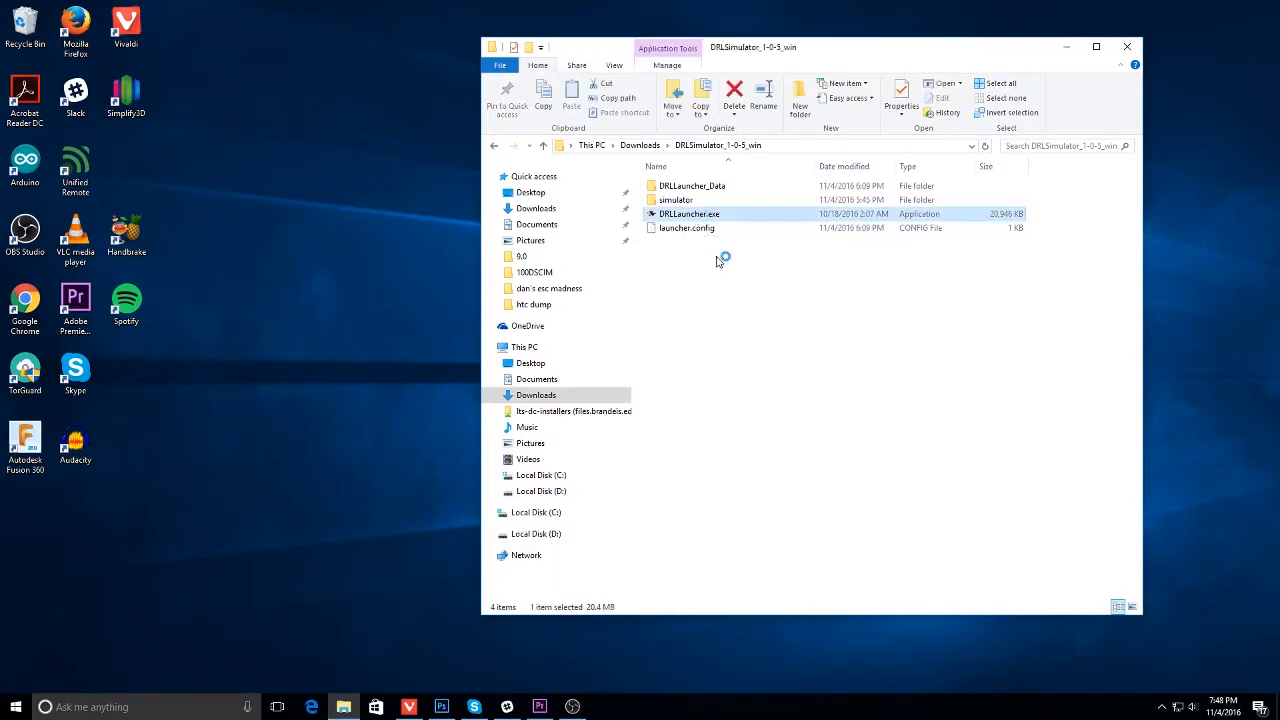
Run DRLLauncher.exe and launch the simulator to its main menu.
double_click(688, 212)
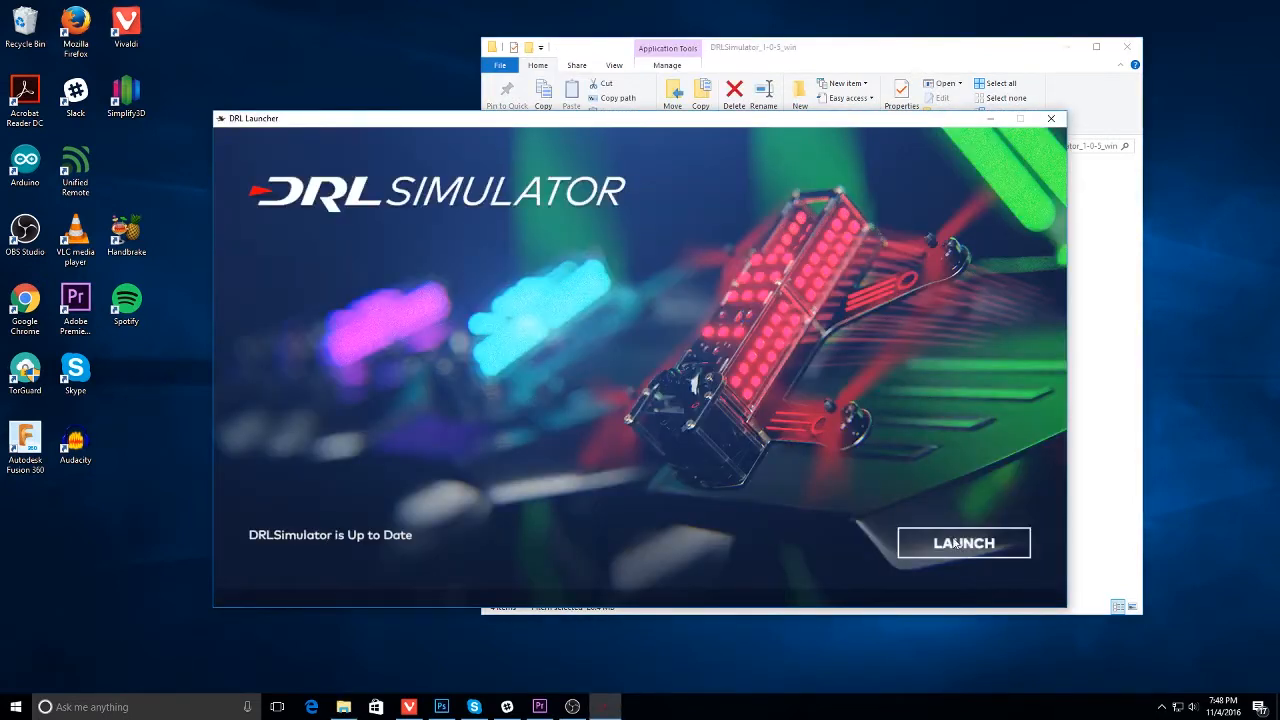
click(964, 542)
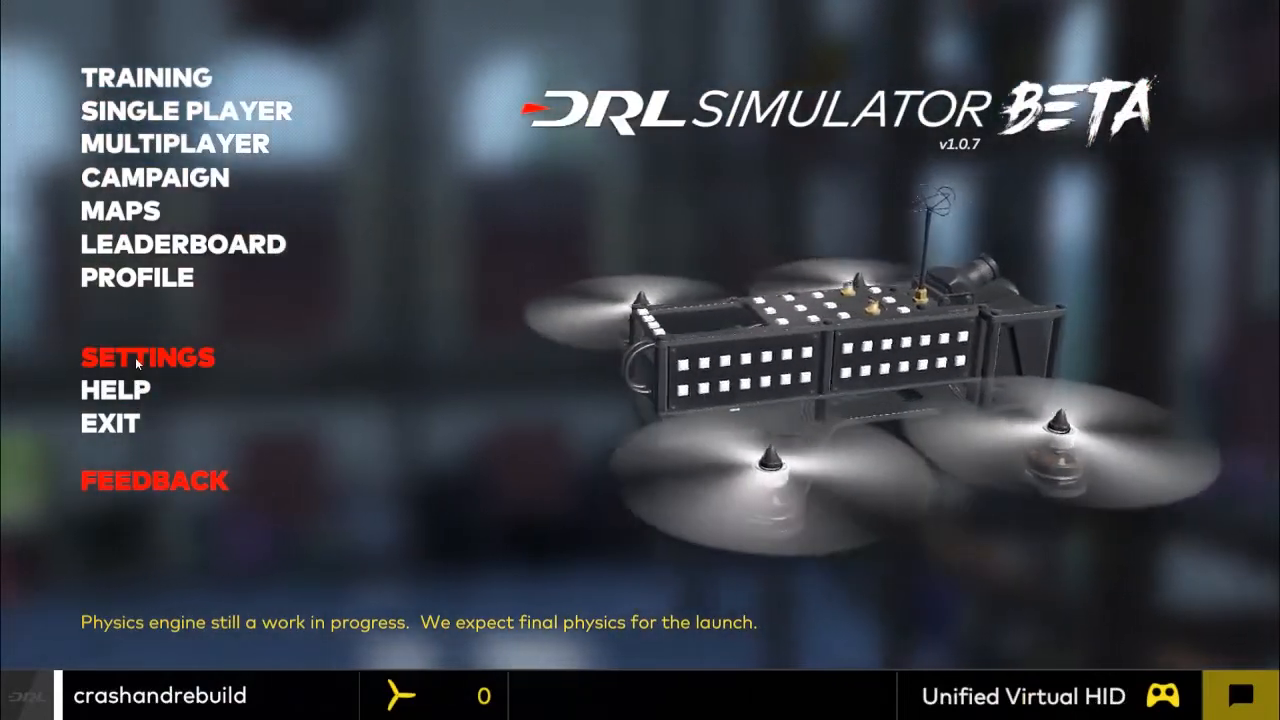
Review the Taranis x9D profile on the Choose Controller page and return to Settings.
click(148, 356)
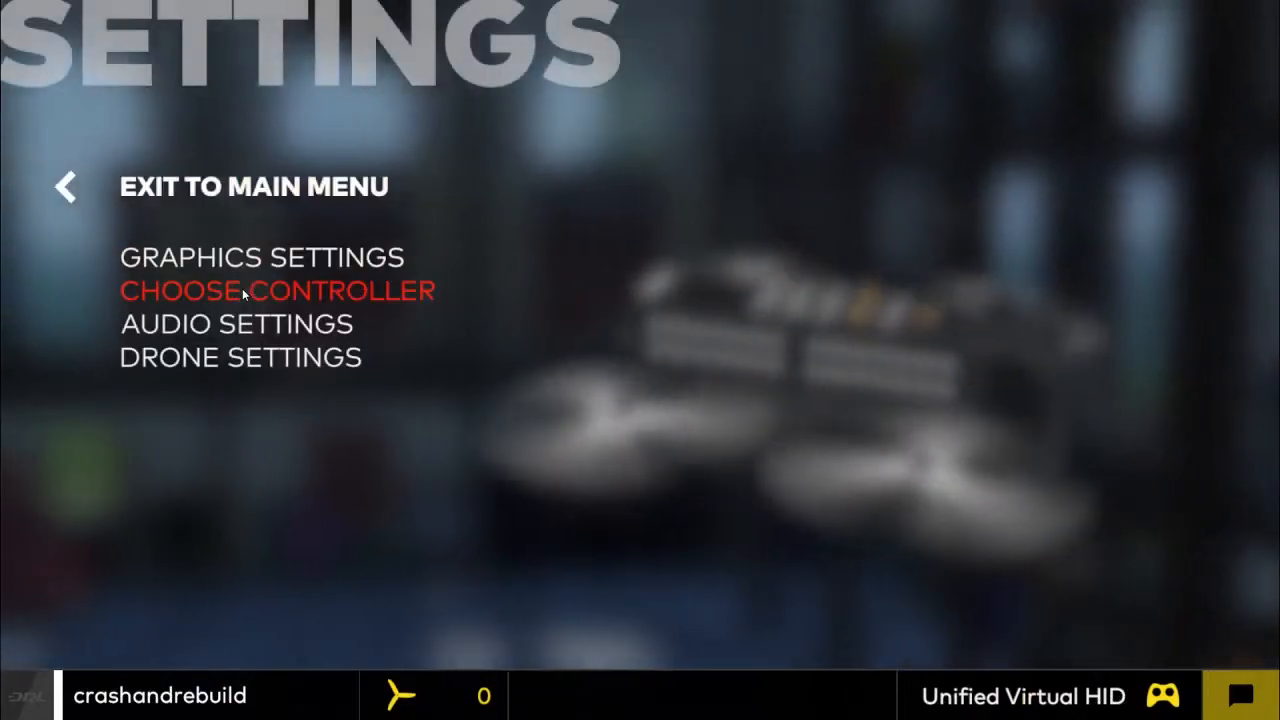
click(276, 290)
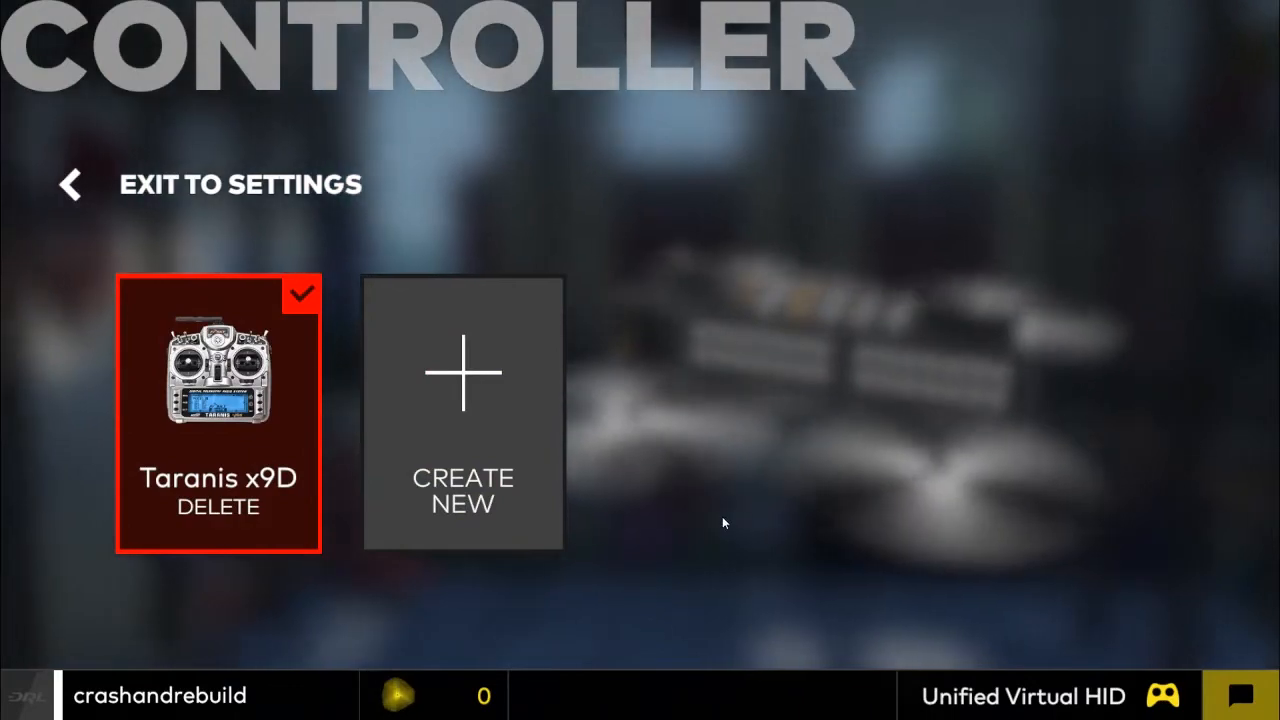
mouse_move(240, 184)
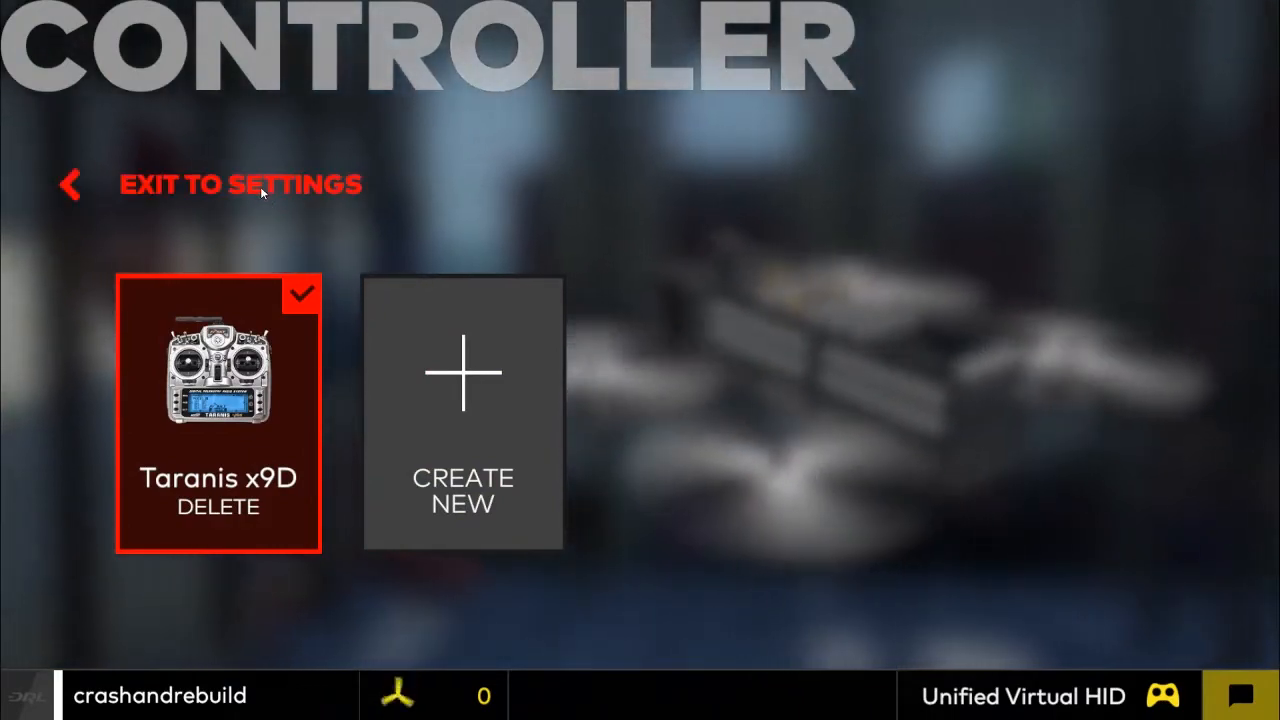
click(240, 184)
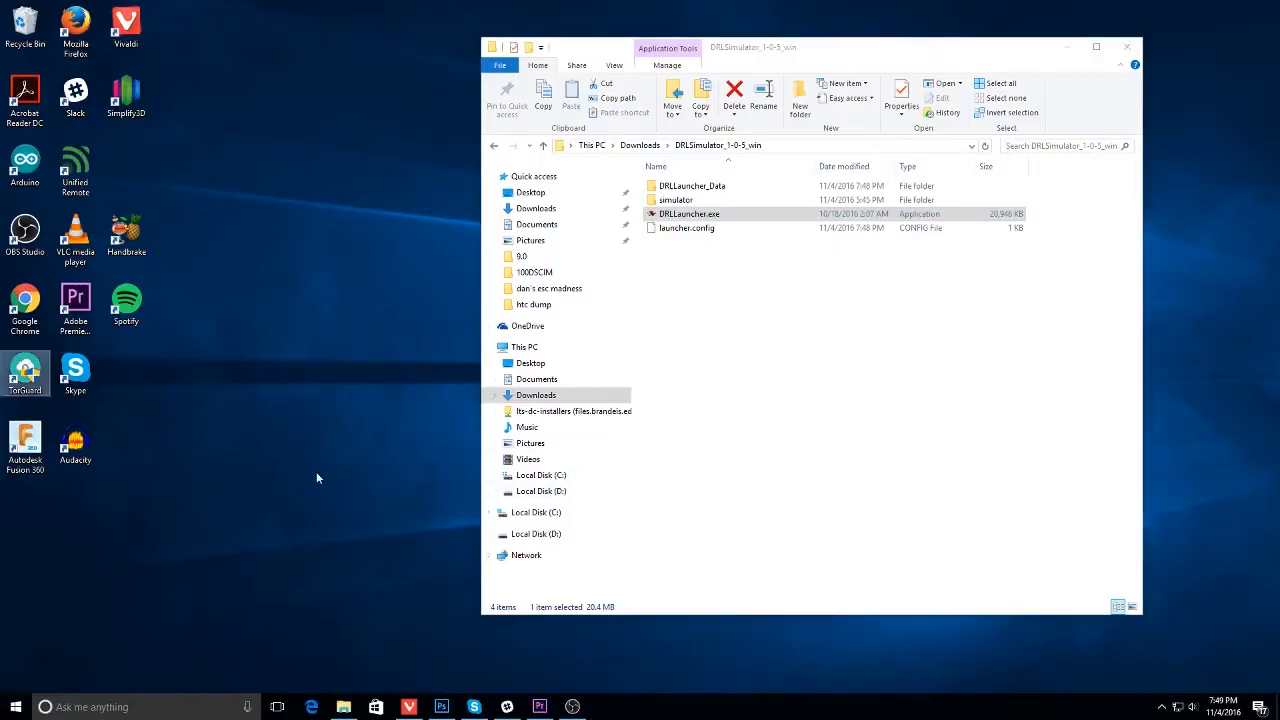
Search the Start menu for 'joy' to find Set up USB game controllers.
click(14, 706)
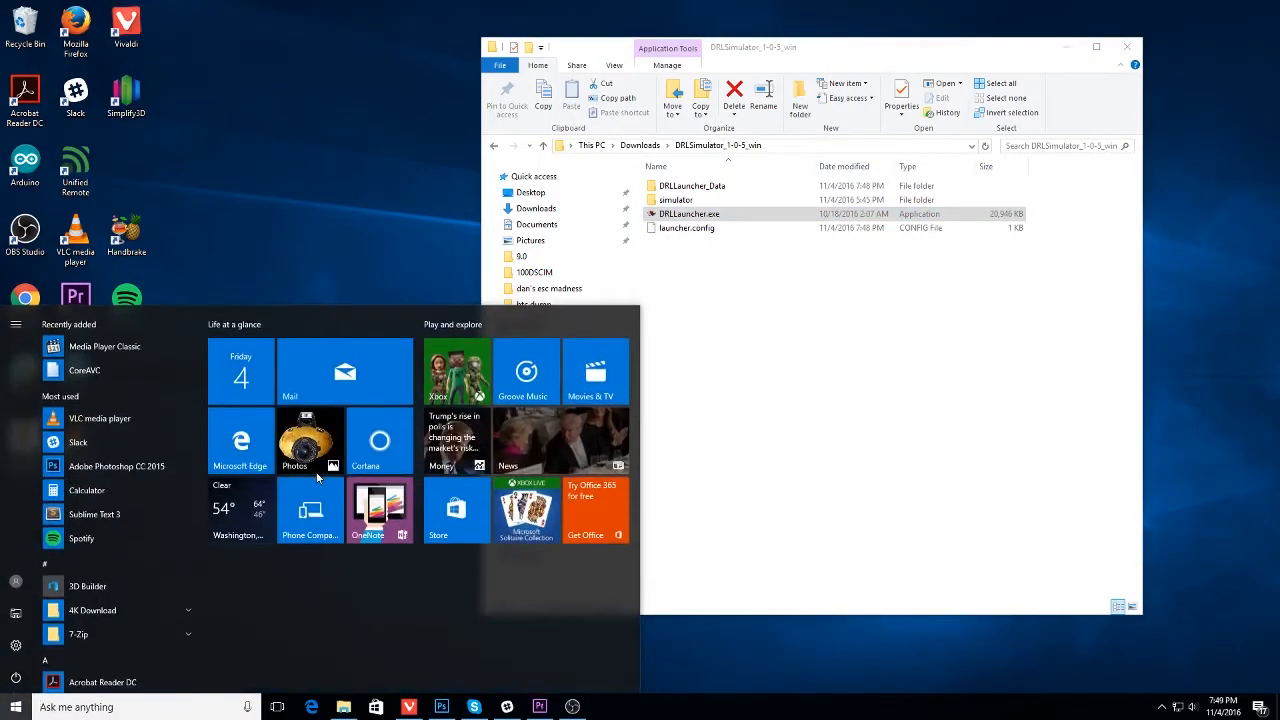
text(joysti)
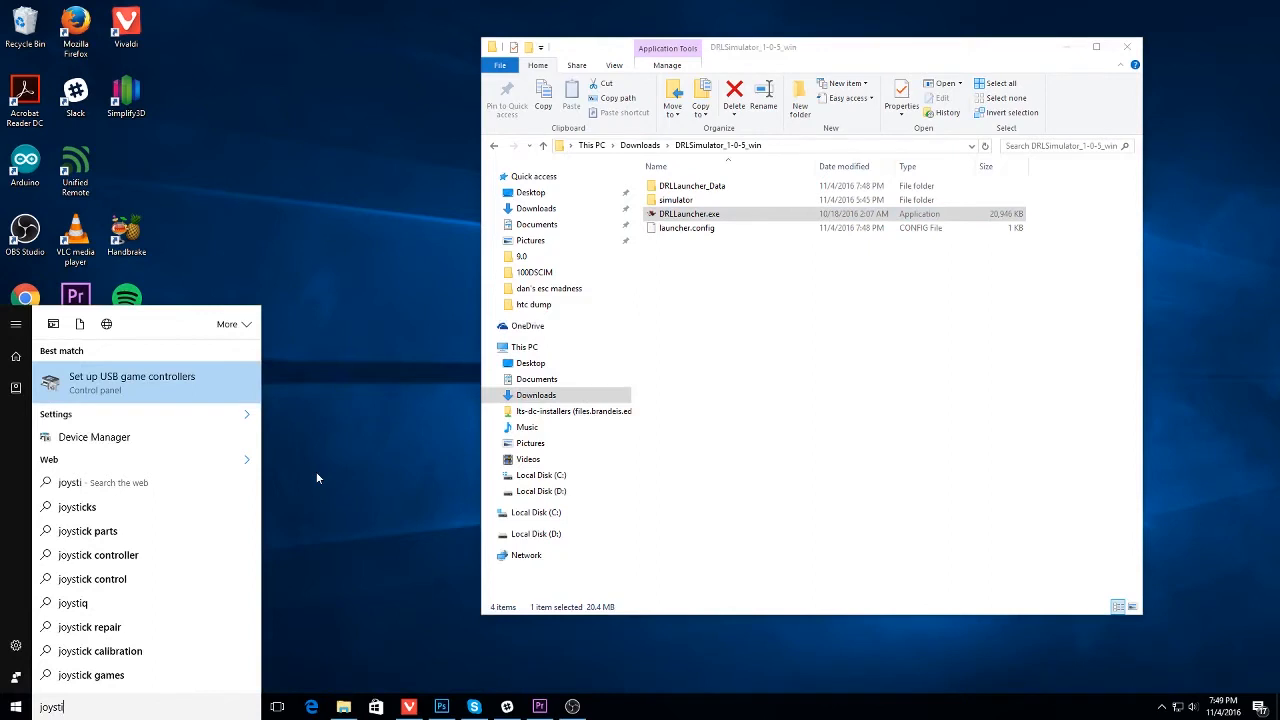
Open Game Controllers and select the FrSky Taranis Joystick entry.
click(132, 382)
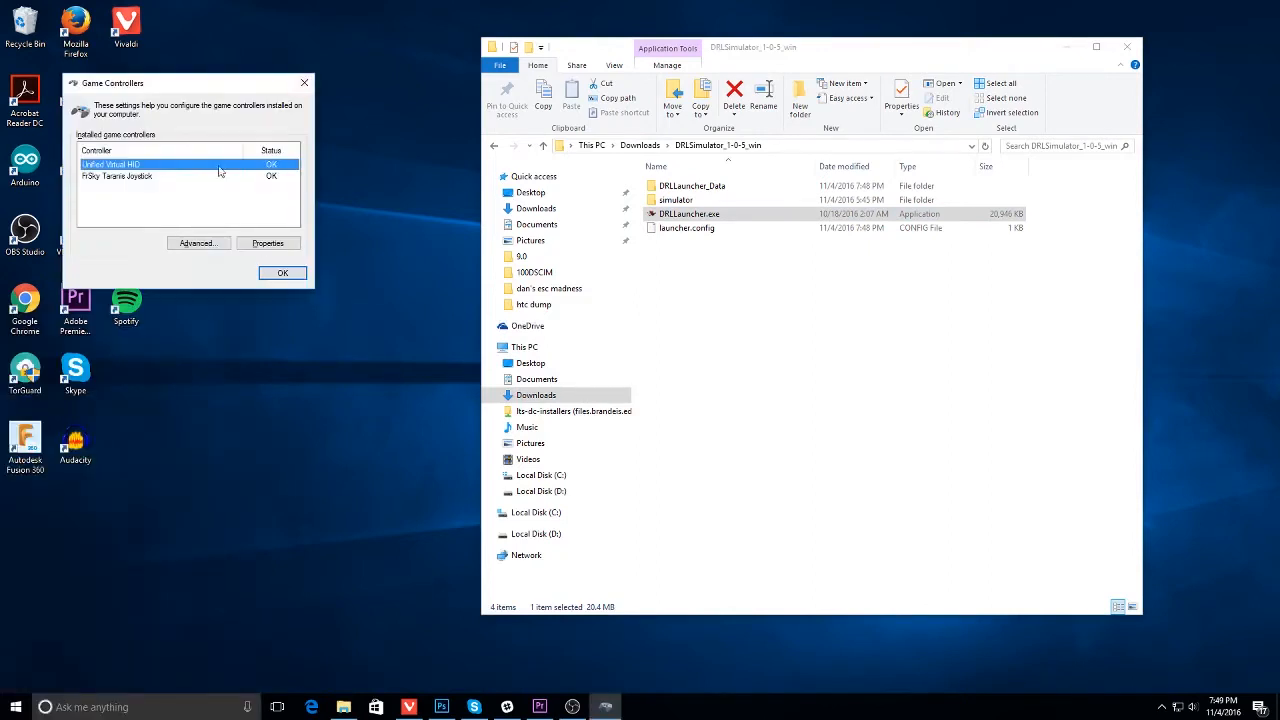
mouse_move(82, 184)
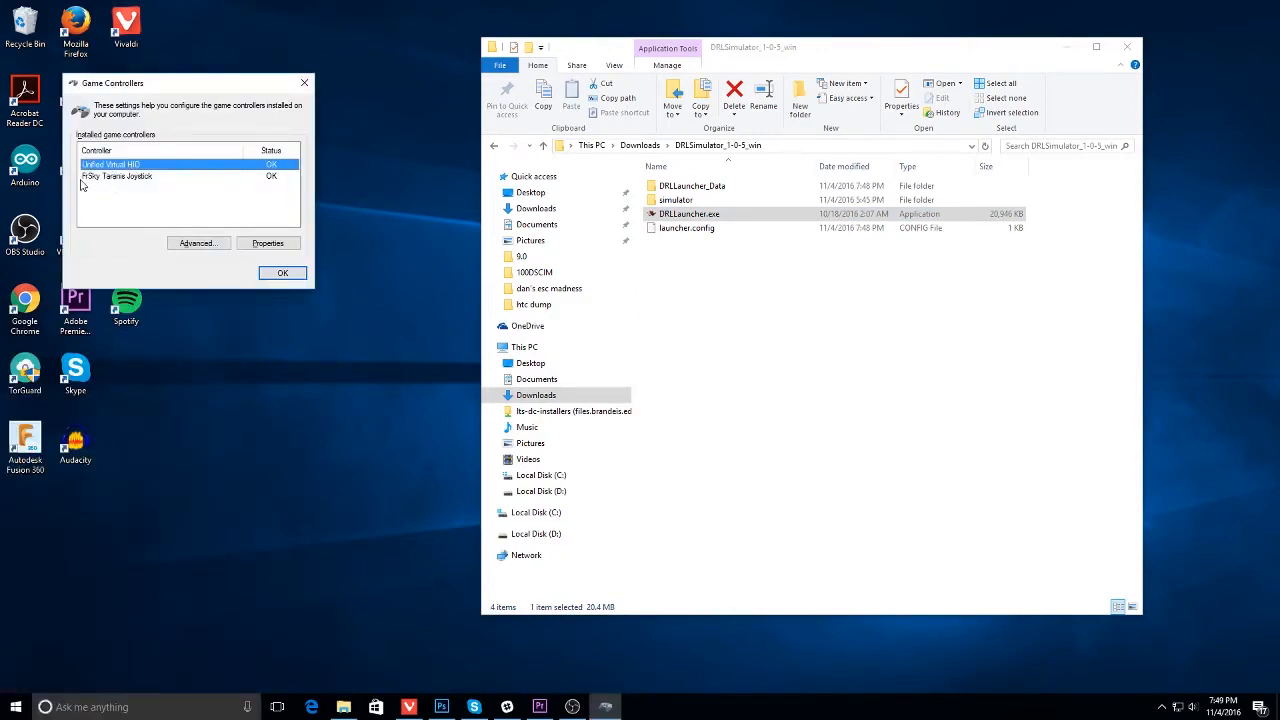
click(116, 176)
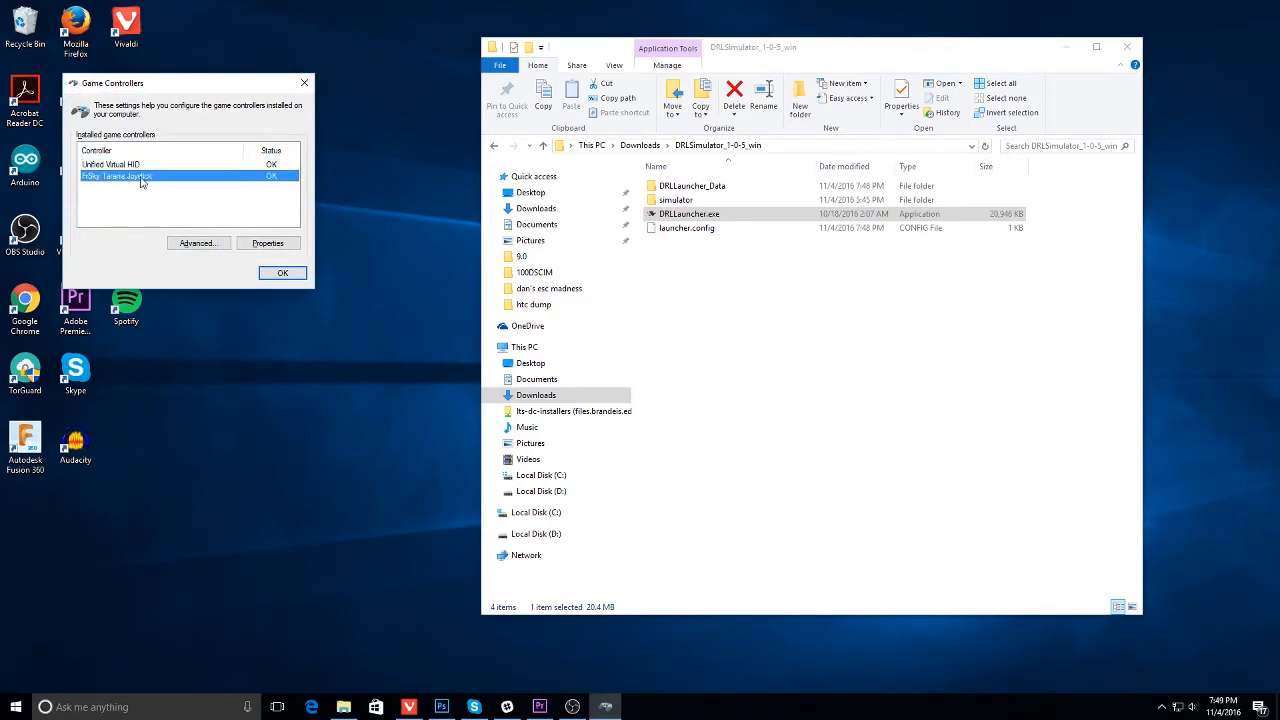
mouse_move(212, 230)
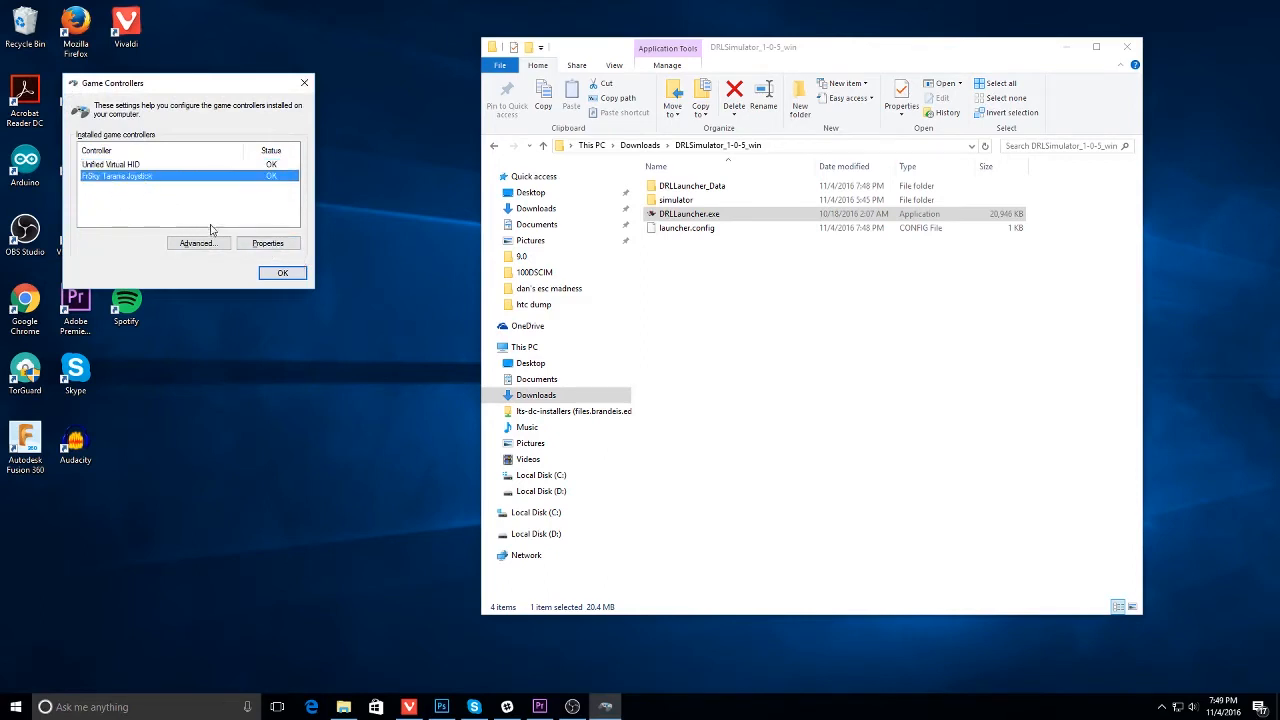
Set FrSky Taranis Joystick as the preferred device for older programs in Advanced settings.
click(196, 244)
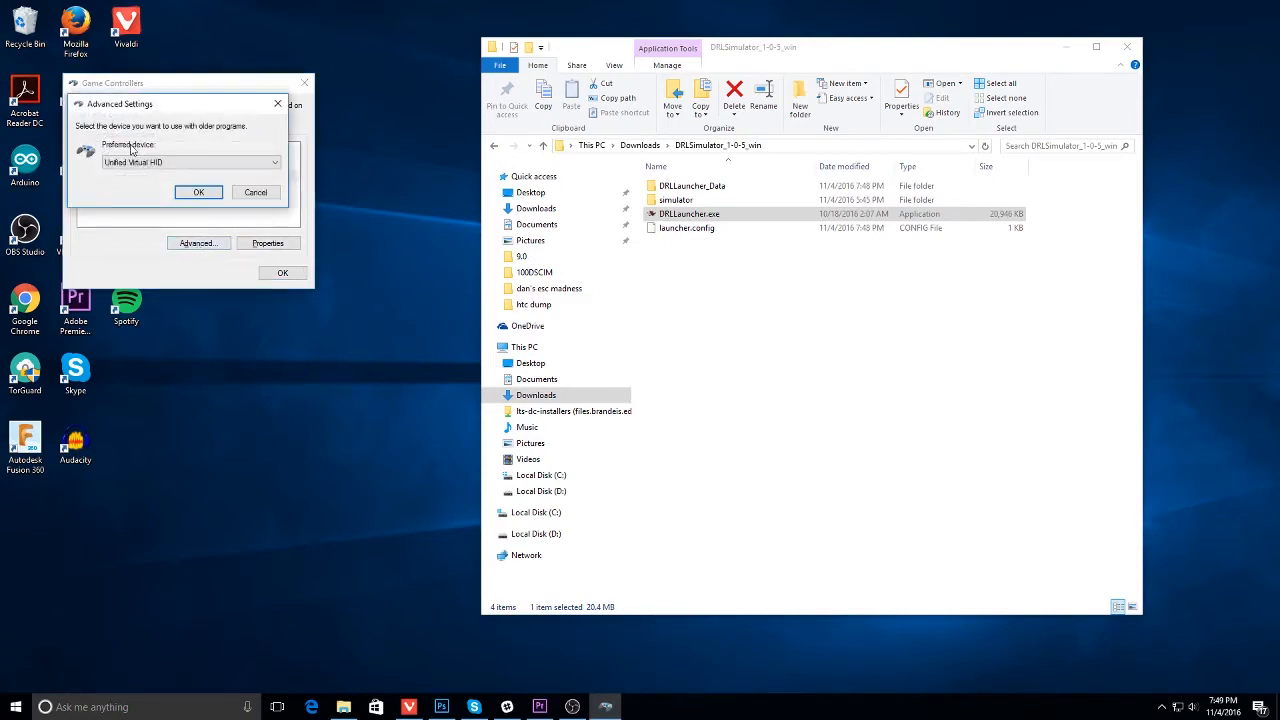
click(274, 162)
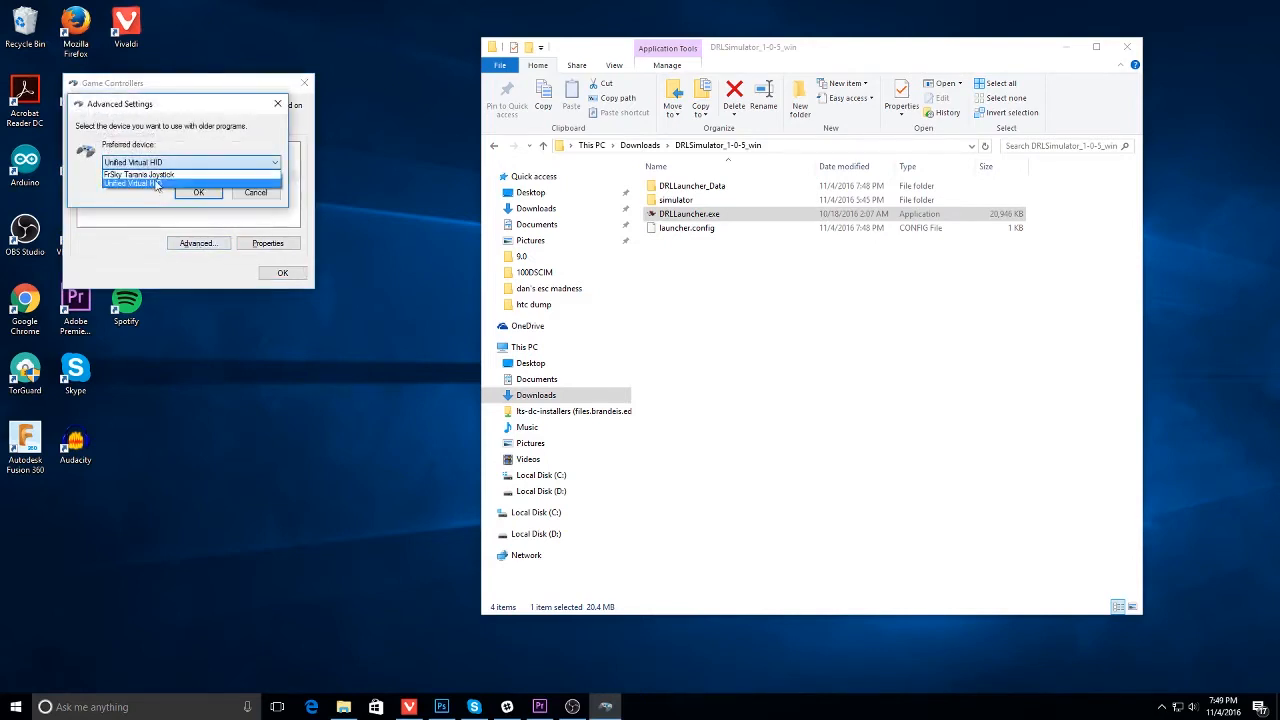
click(140, 162)
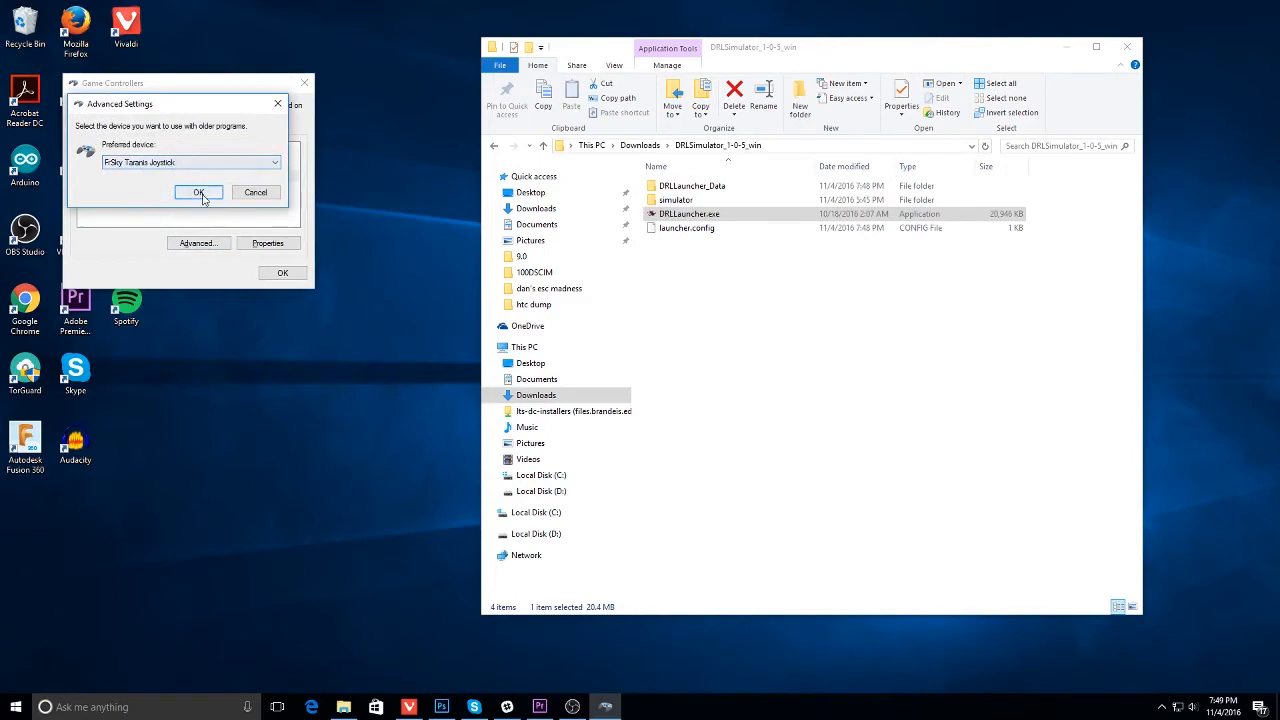
click(200, 192)
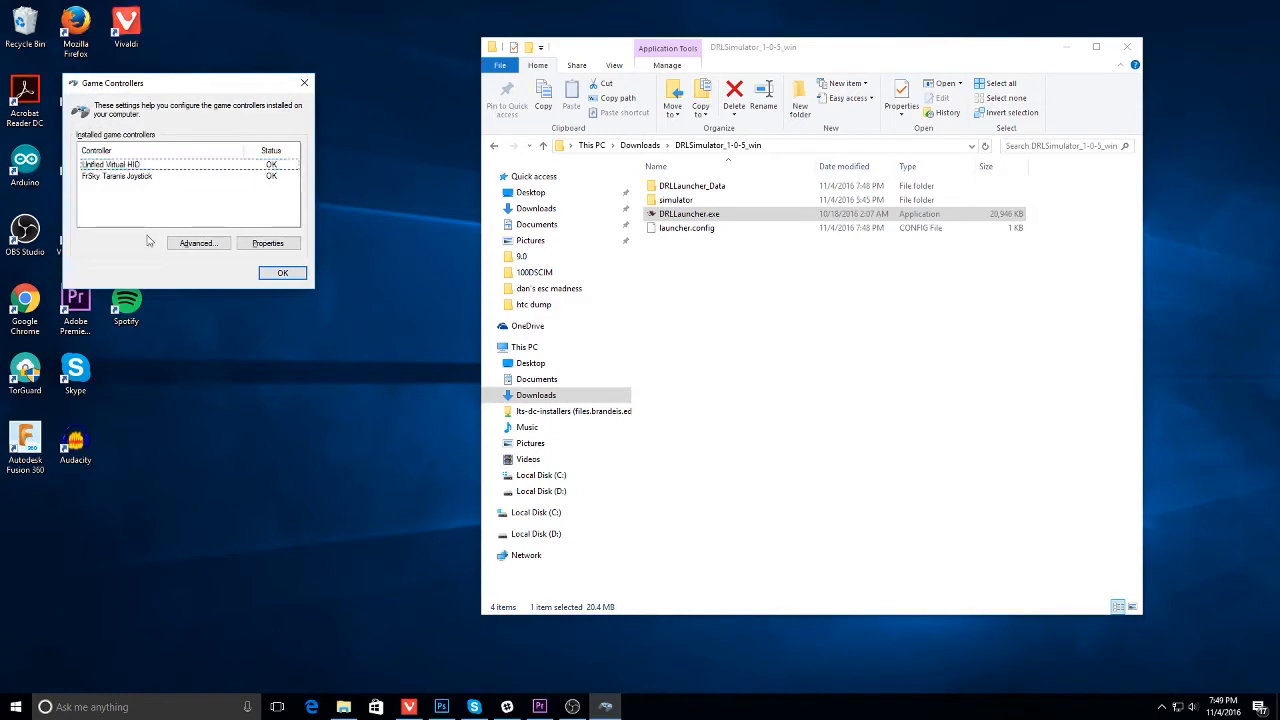
mouse_move(214, 336)
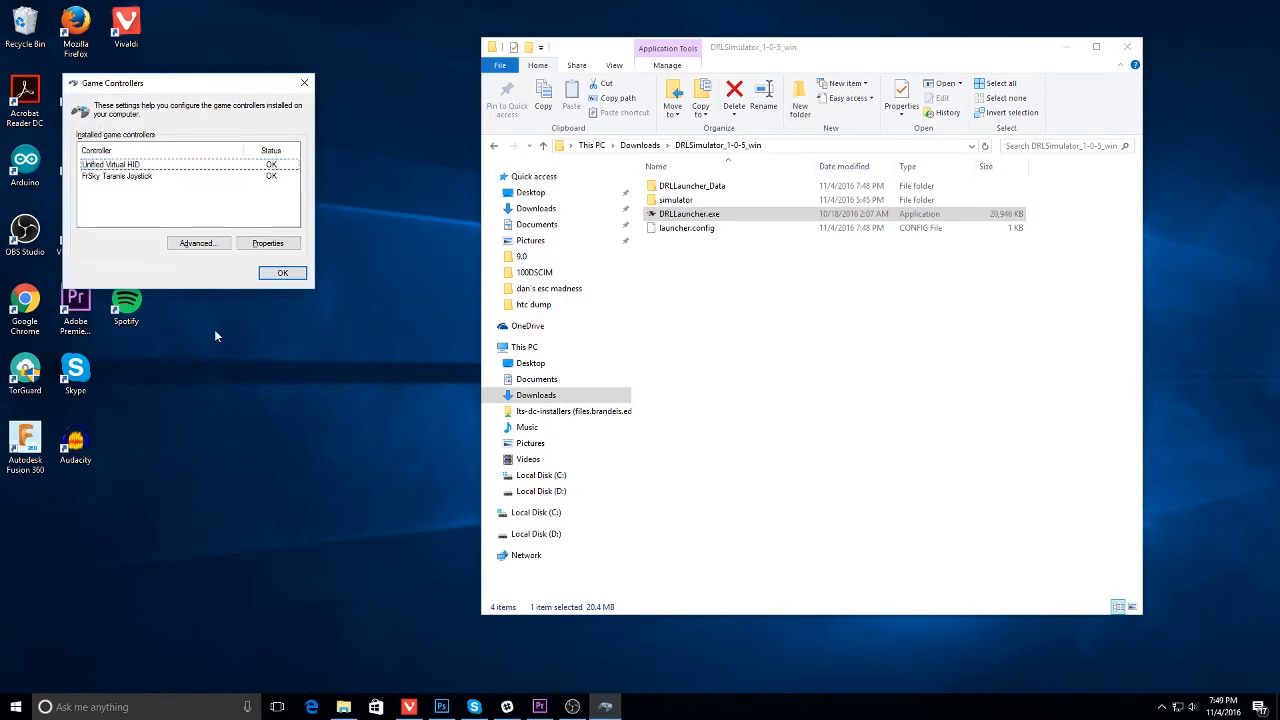
mouse_move(248, 300)
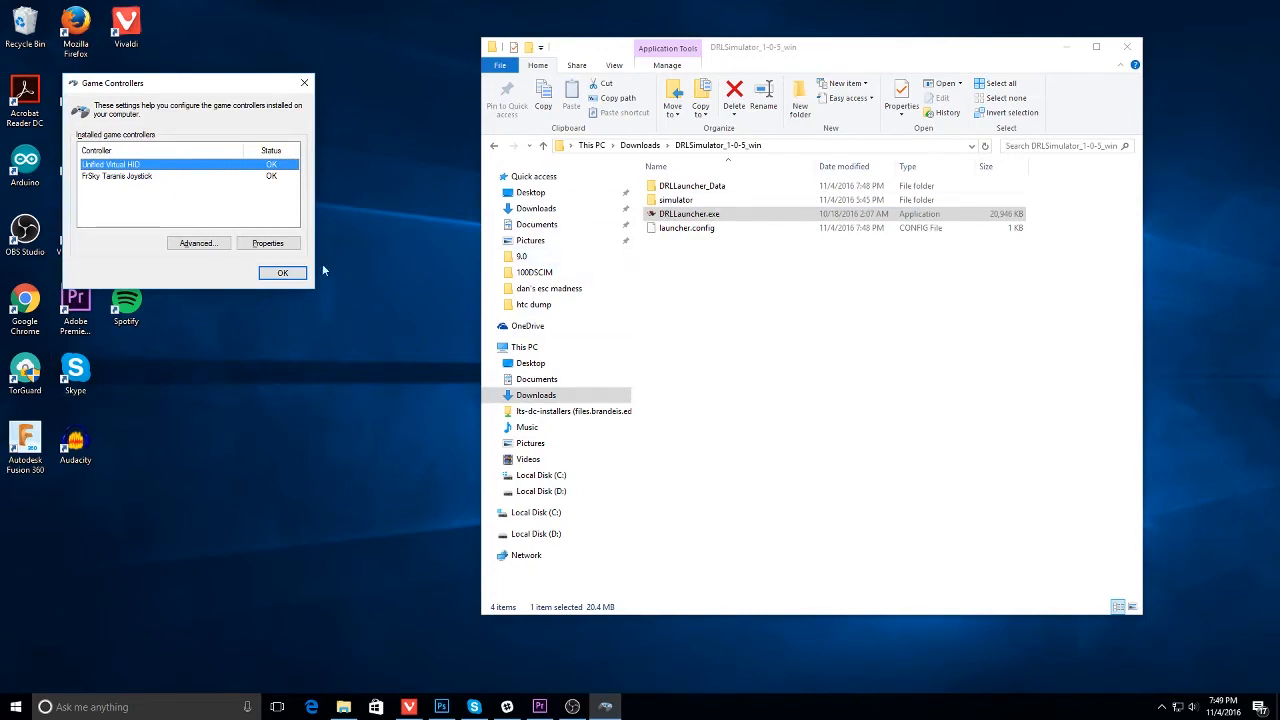
Close Game Controllers and relaunch DRLLauncher.exe so the simulator picks up FrSky Taranis Joystick.
click(282, 272)
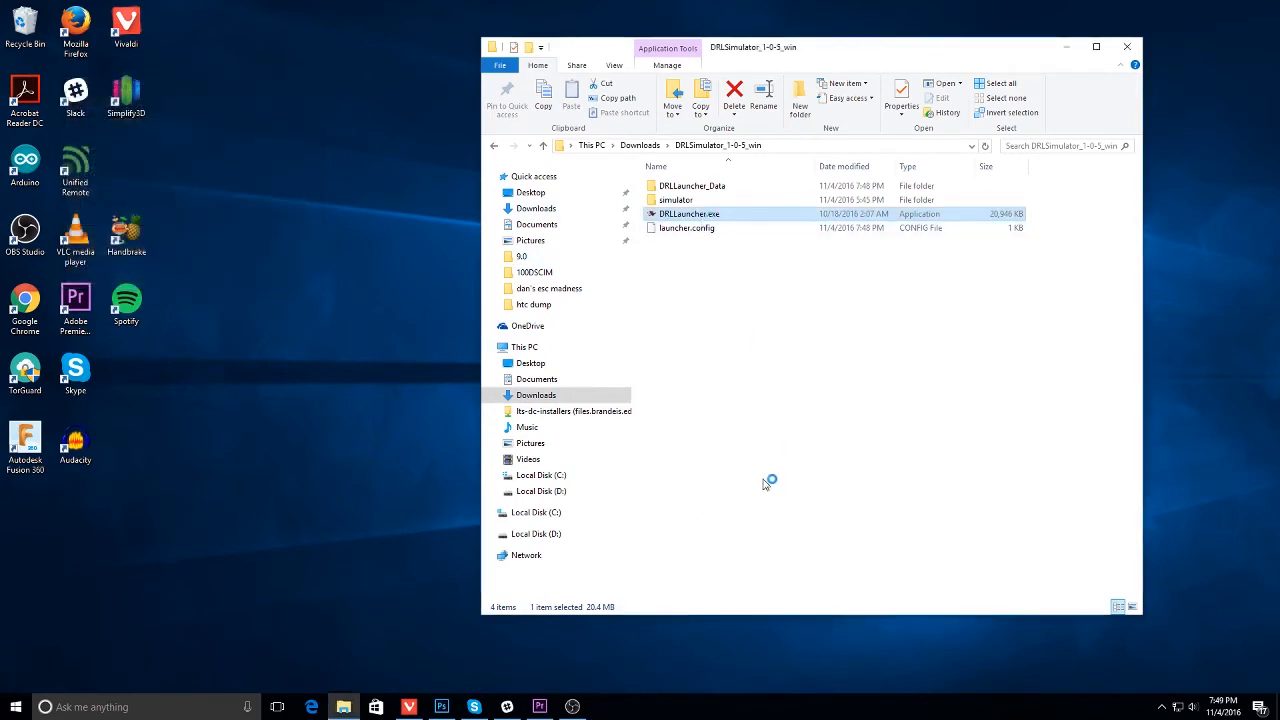
double_click(688, 212)
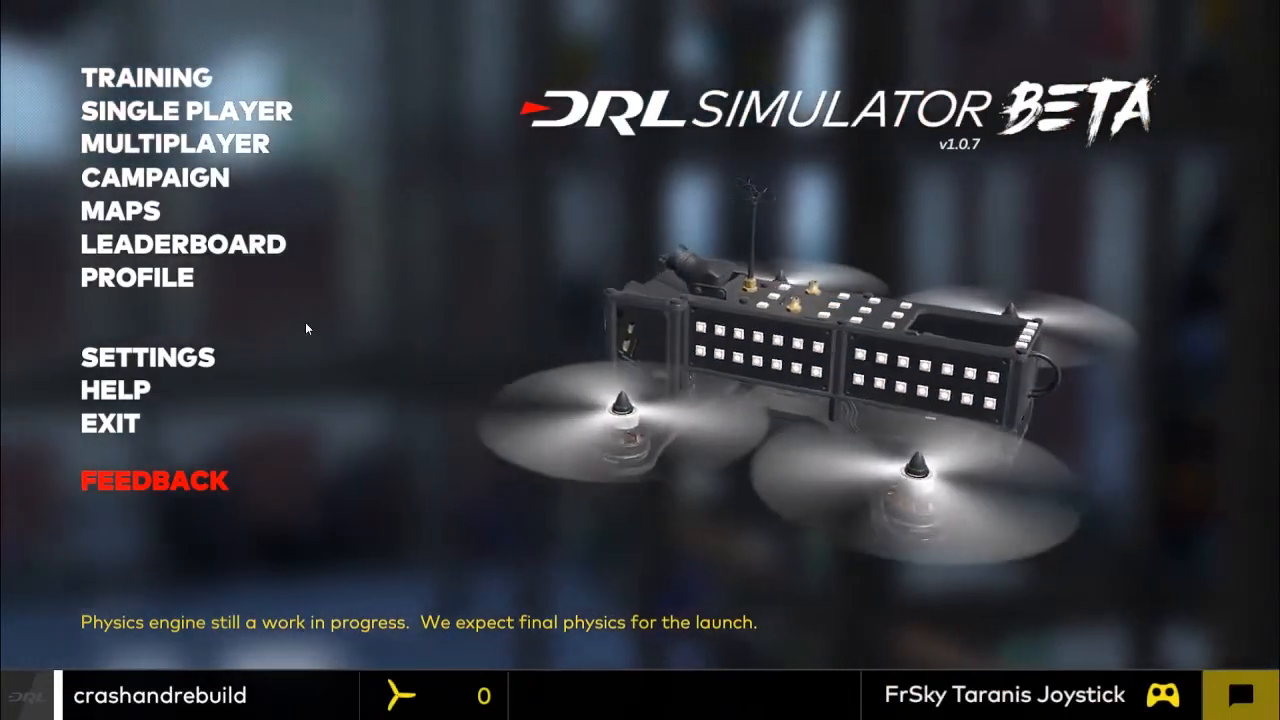
Go to Single Player Freefly showing Gates of Hell, Miami Lights and LApocalypse.
click(184, 112)
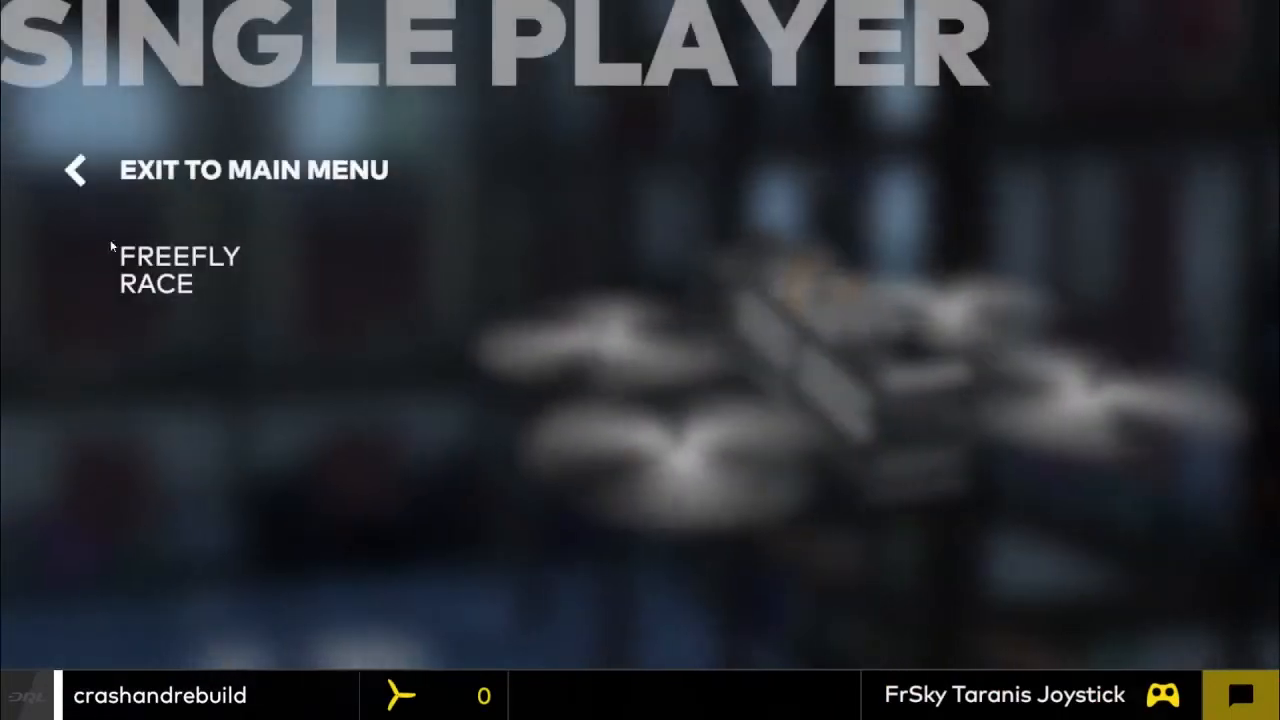
click(180, 256)
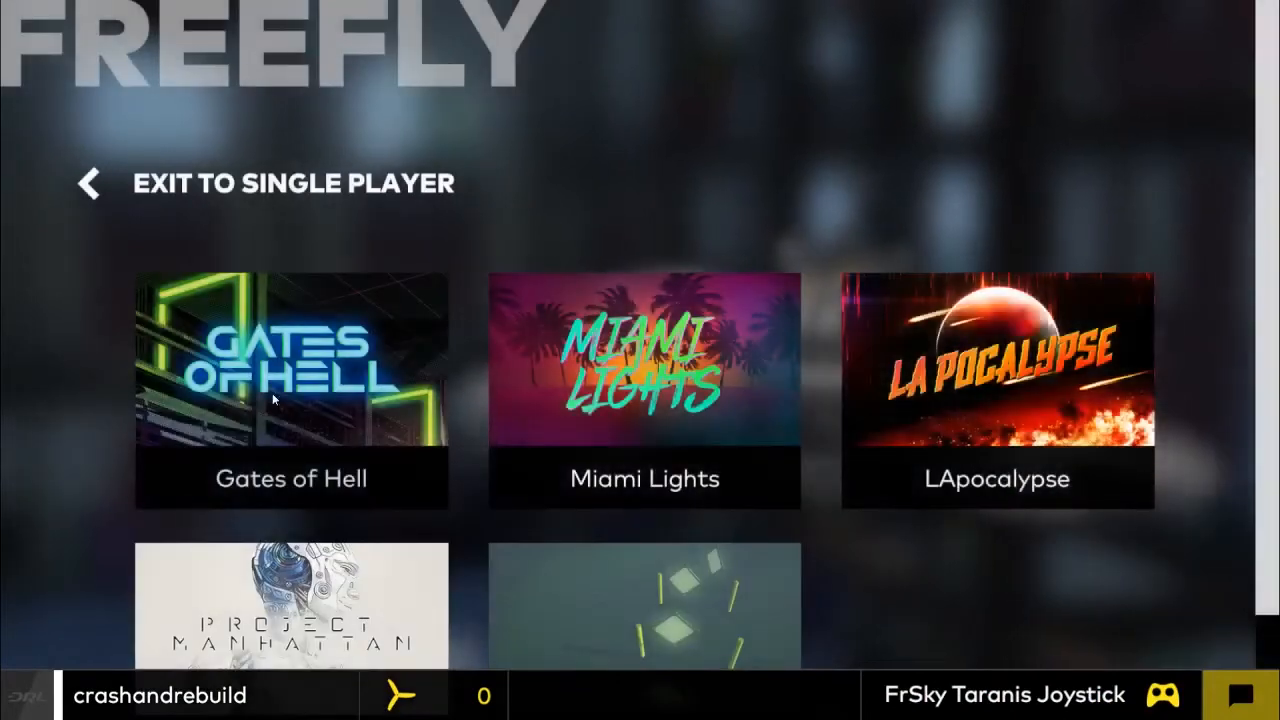